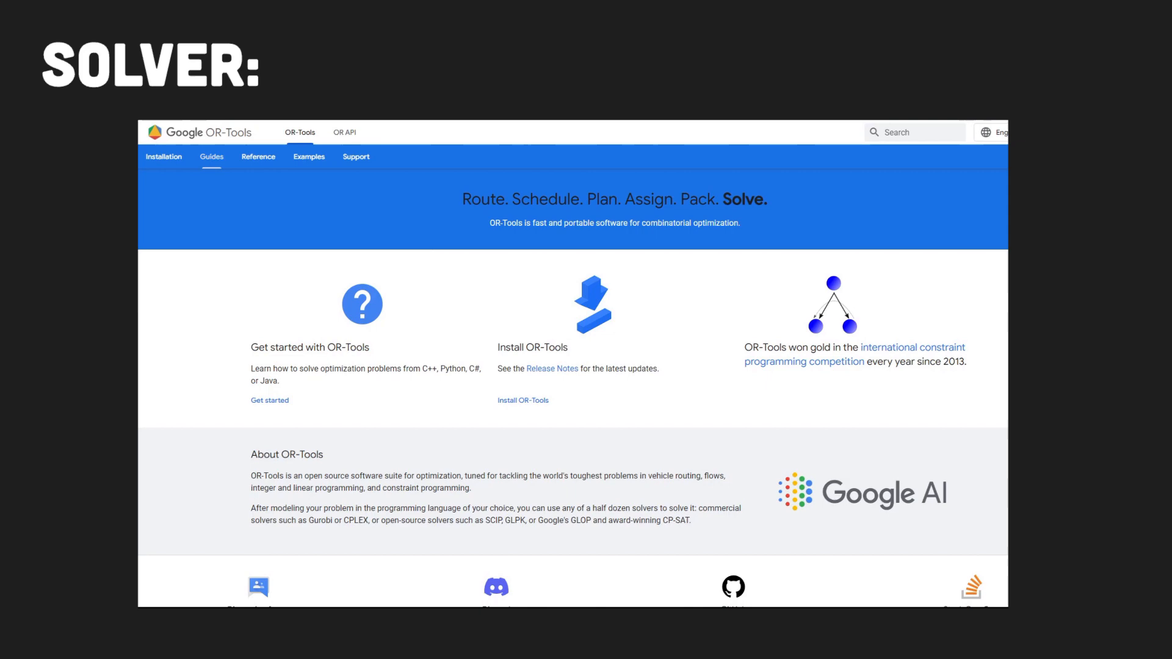
Open the About OR-Tools guide from Get started and highlight its intro paragraph.
click(211, 156)
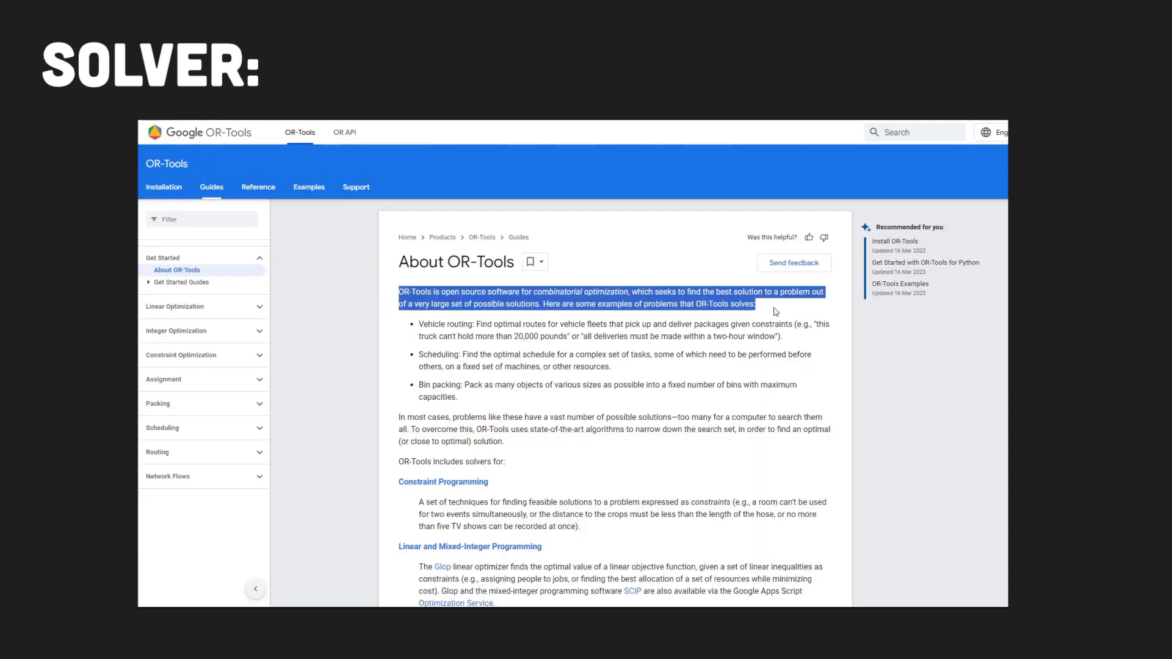
click(176, 330)
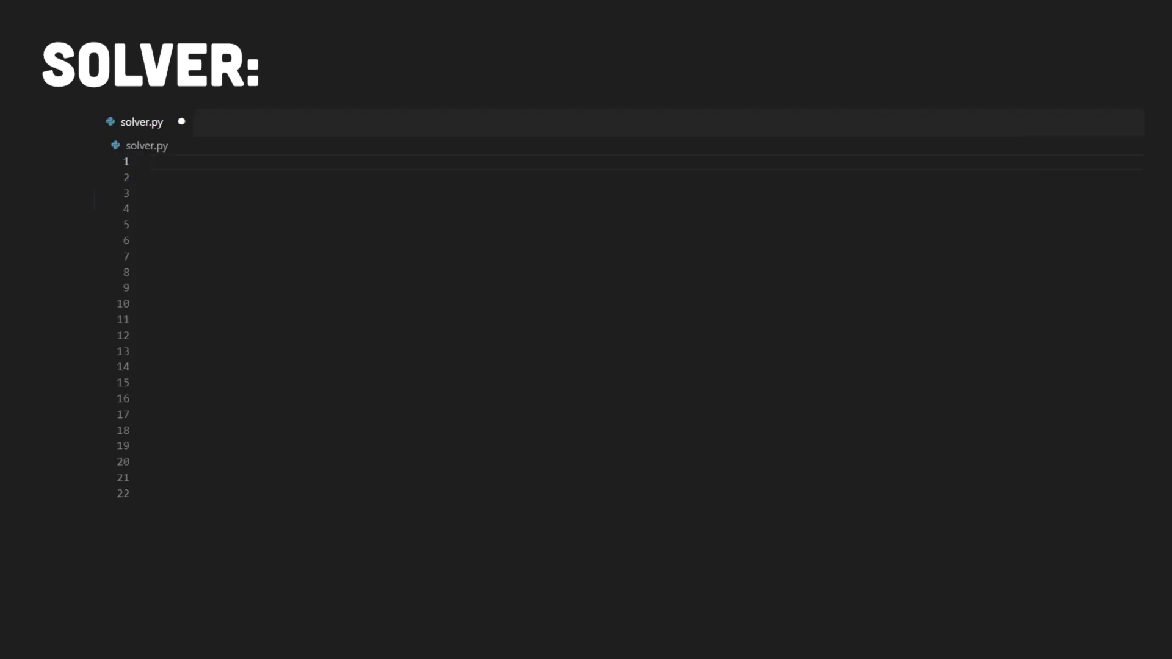
Write solver.py with the pywraplp import, sample data dictionary and x[i, v] assignment variable comment.
text(from ortools.linear_solver import pywraplp)
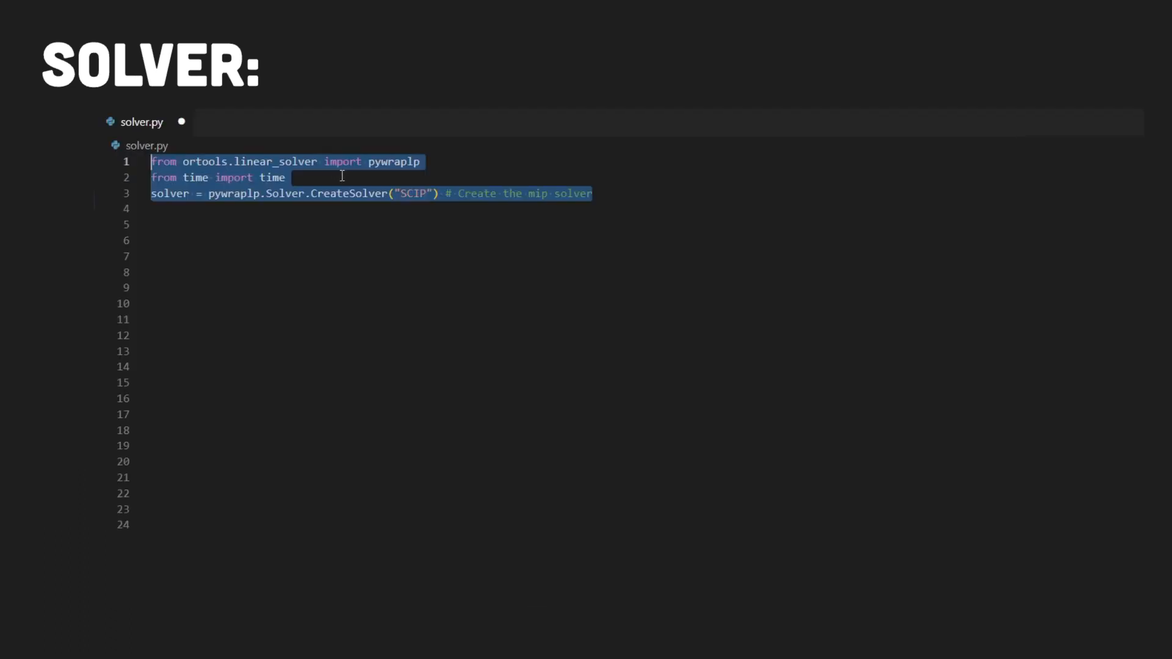
text(# Sample data)
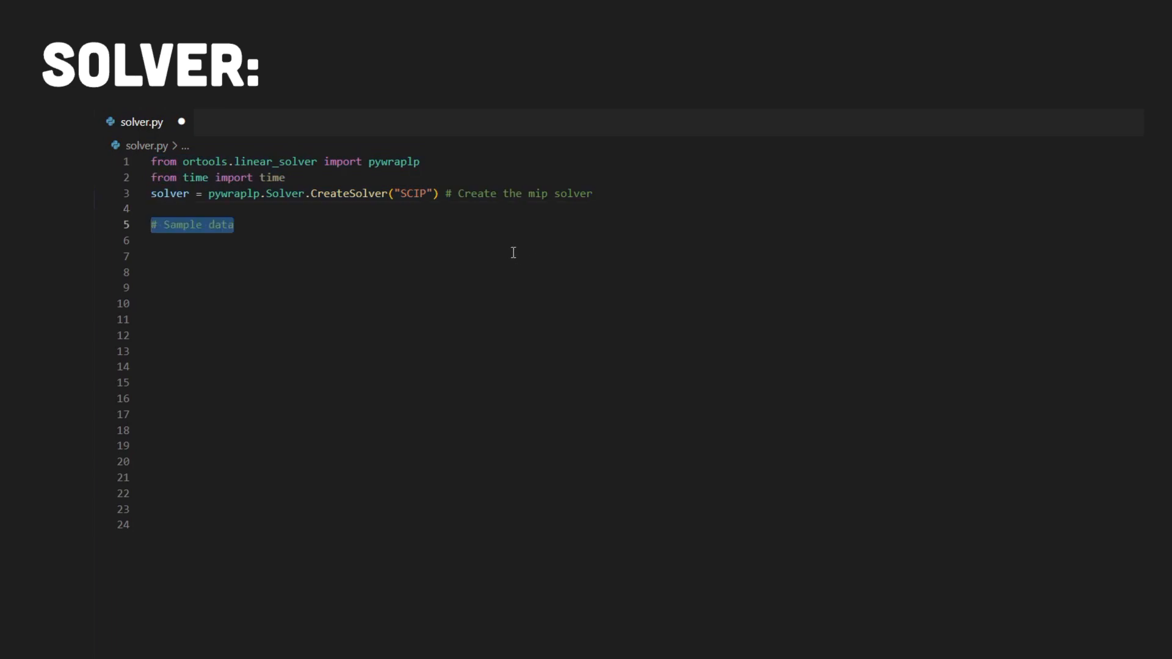
text(data = {})
click(646, 460)
text(# Variables)
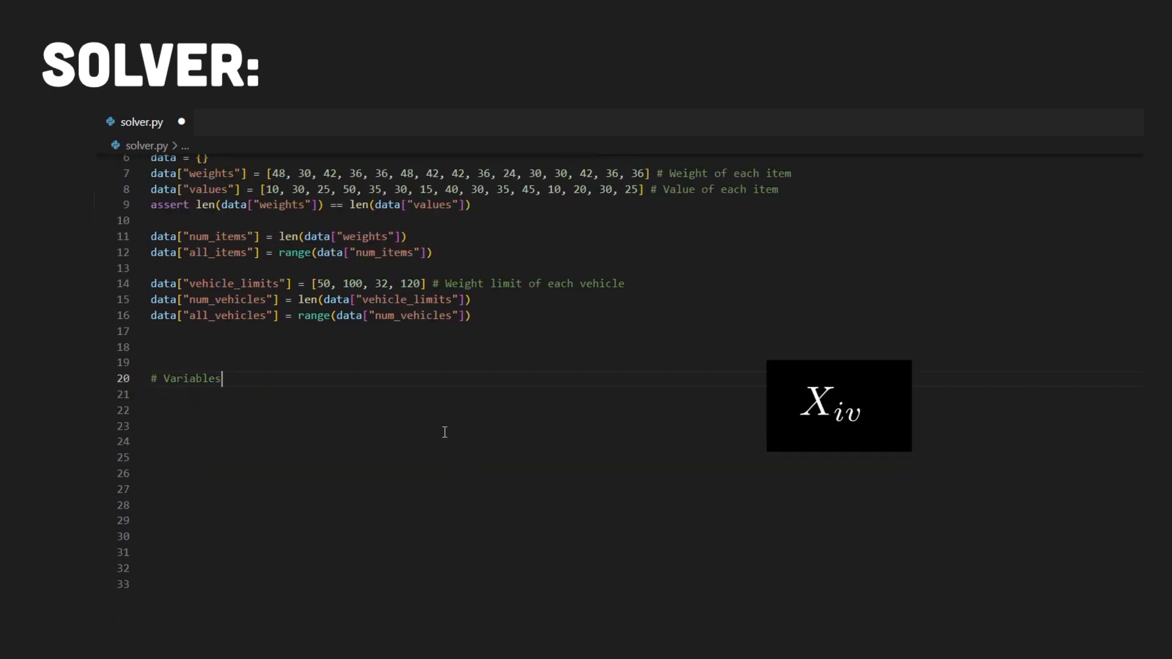
text(x = {} # x[i, b] = 1 if item i is packed in vehicle v. 0 otherwise.)
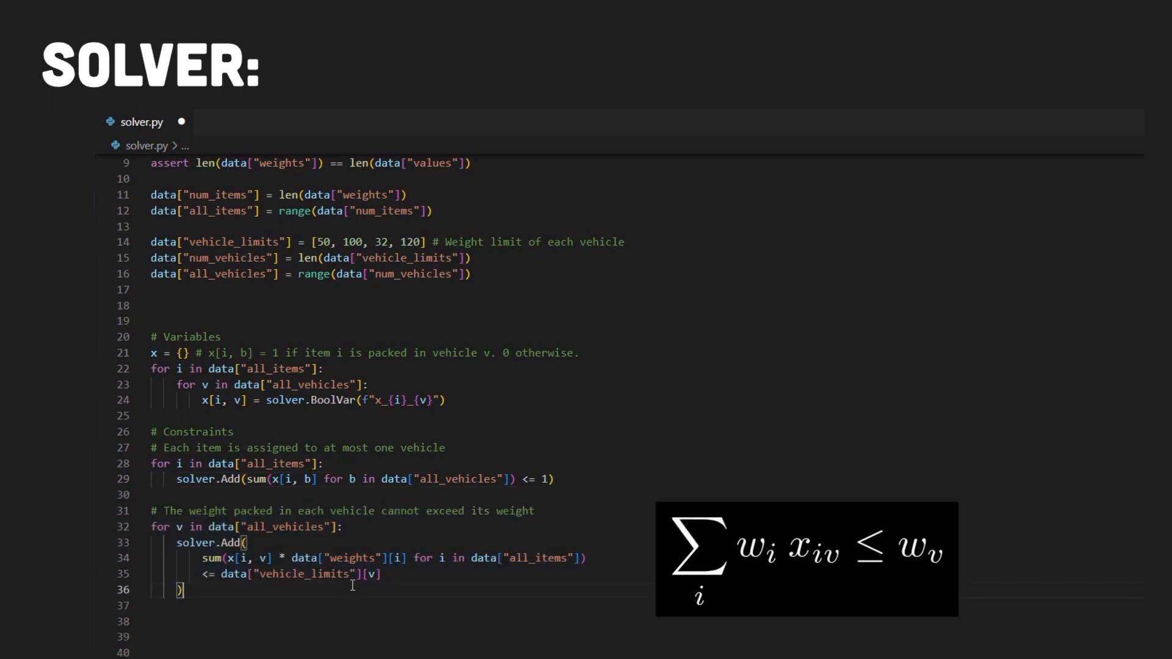
double_click(445, 510)
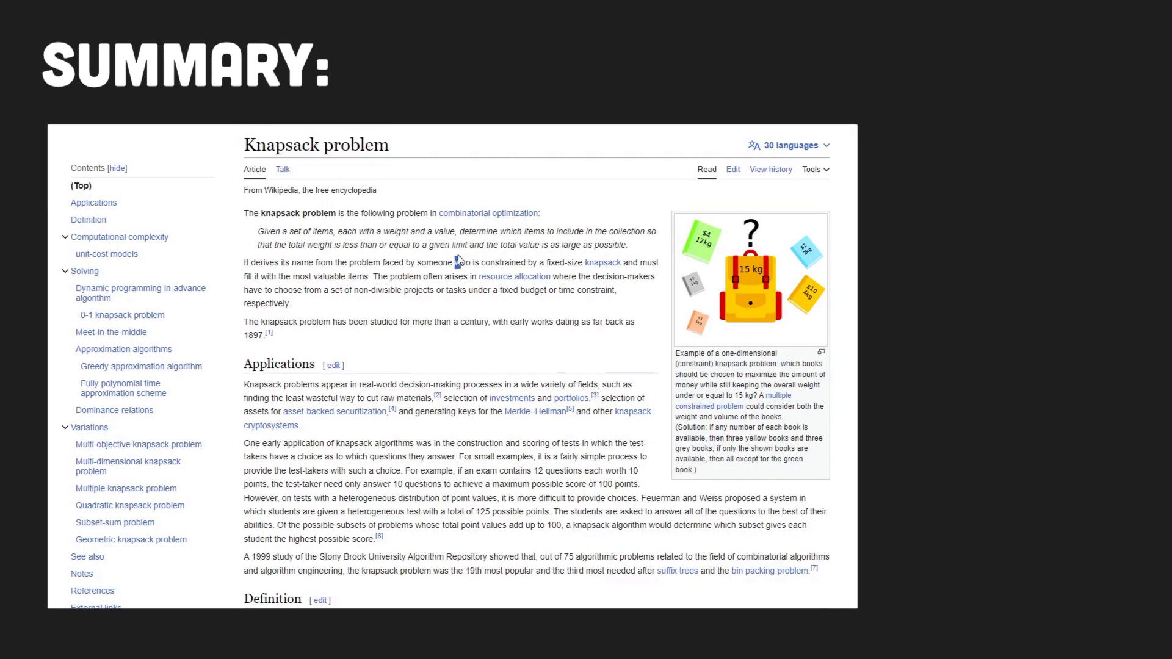
Scroll the Knapsack problem article down to the Computational complexity section.
scroll(down, 3)
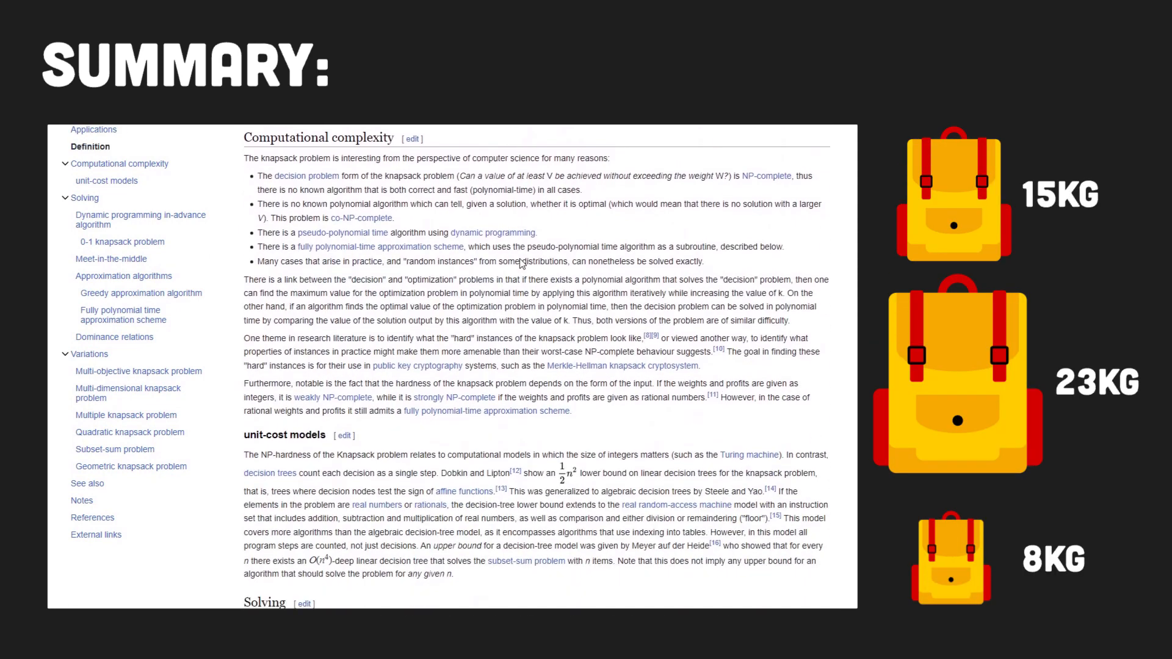